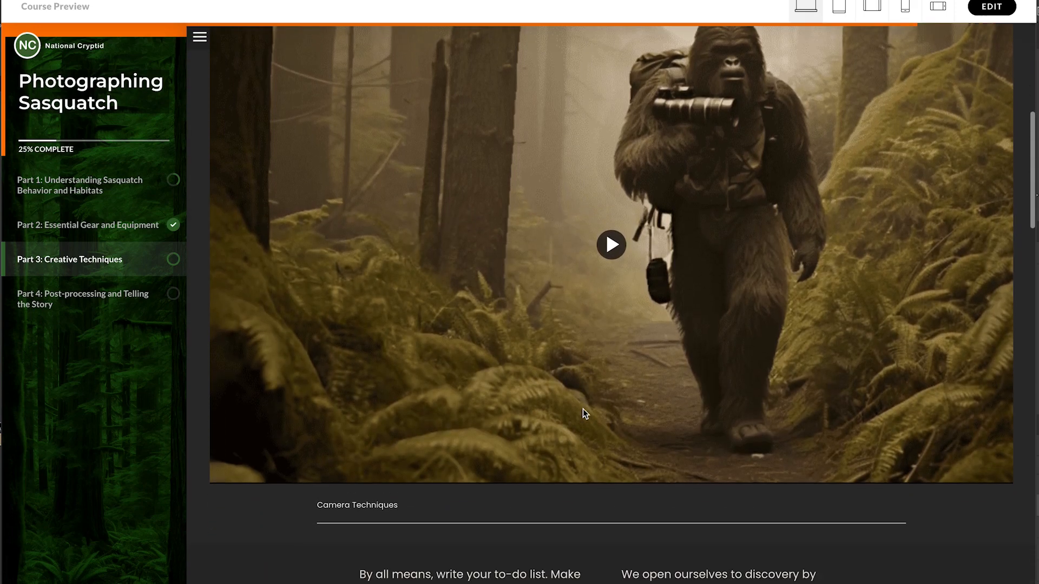
Scroll the lesson preview past the timeline until the numbered-cell table appears
{"action": "scroll", "scroll_direction": "down", "scroll_amount": 3}
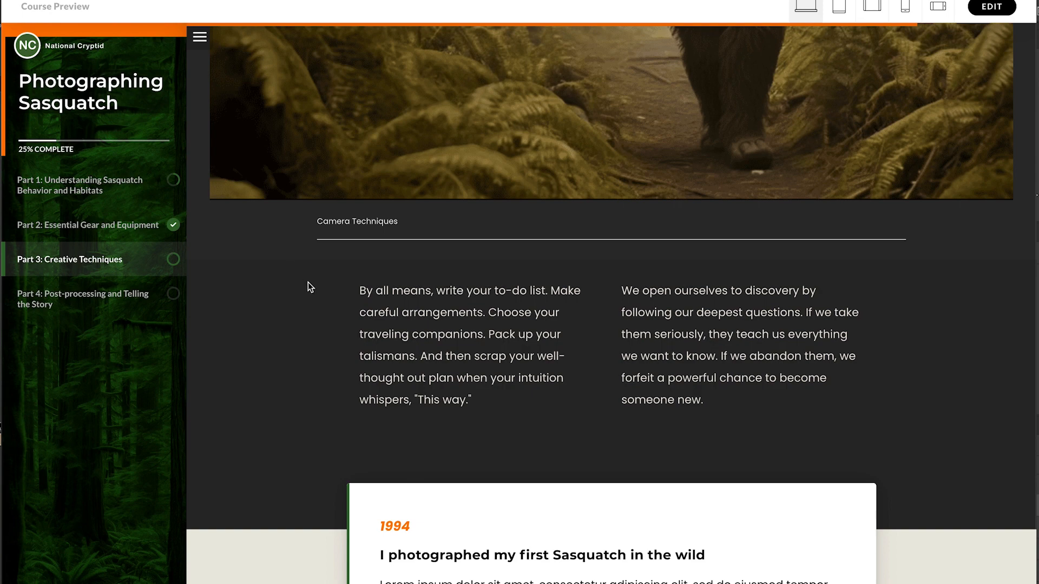
{"action": "scroll", "scroll_direction": "down", "scroll_amount": 3}
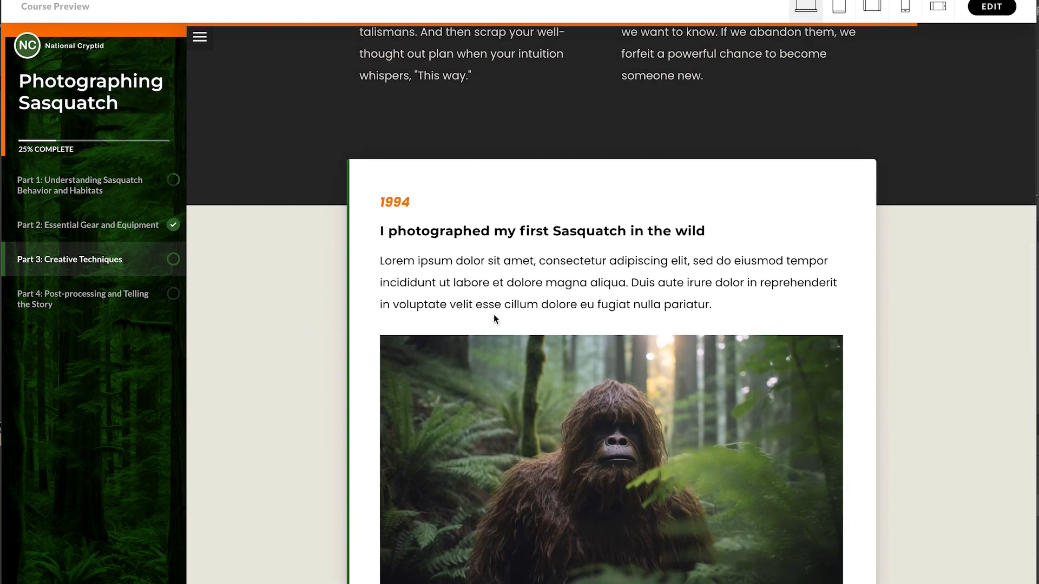
{"action": "scroll", "scroll_direction": "down", "scroll_amount": 3}
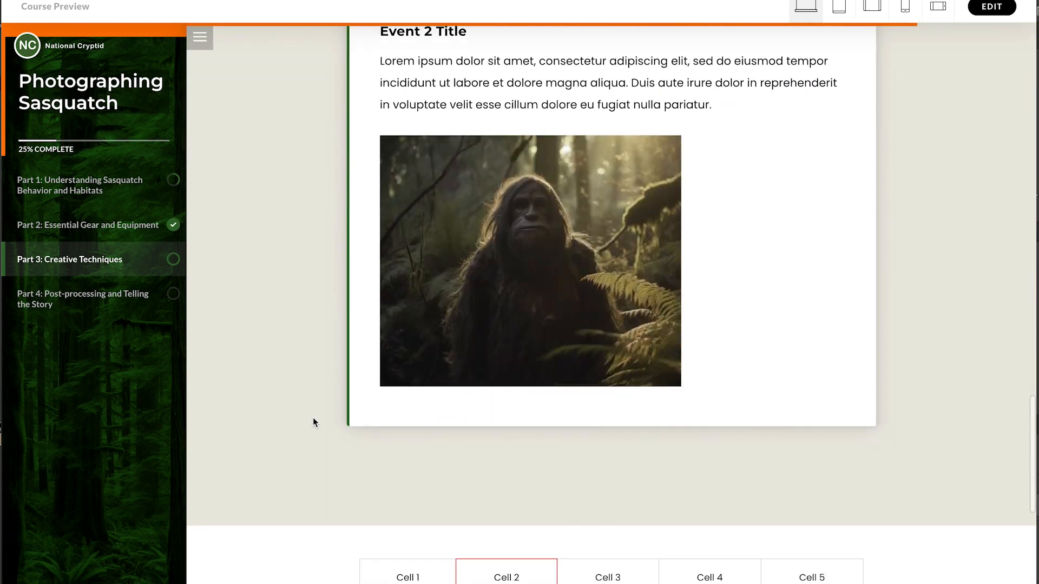
{"action": "scroll", "scroll_direction": "down", "scroll_amount": 3}
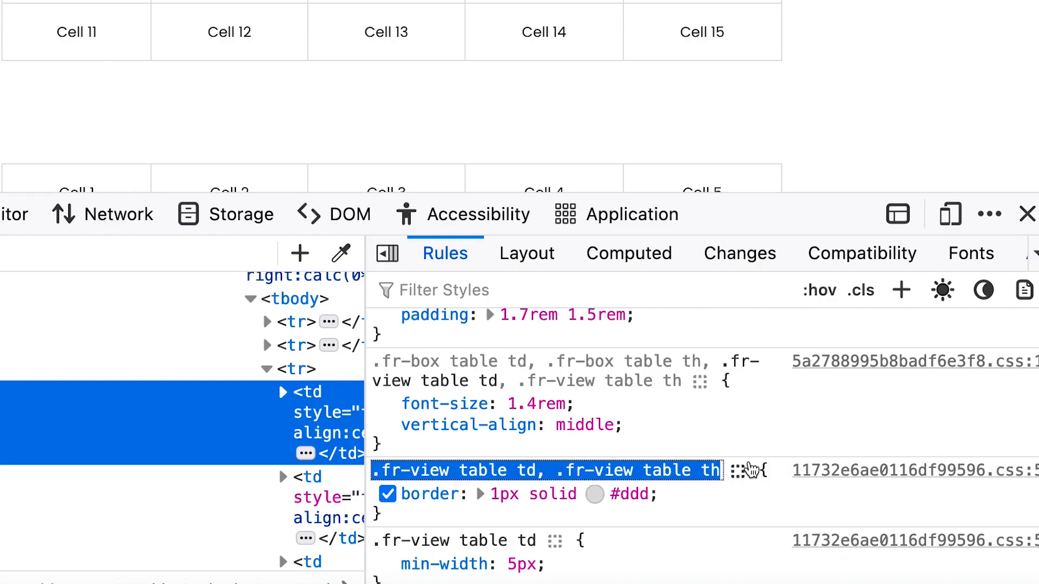
Edit the table cell border rule in the Inspector, entering 'transparent' so gridlines disappear
{"action": "right_click", "coordinate": [543, 470]}
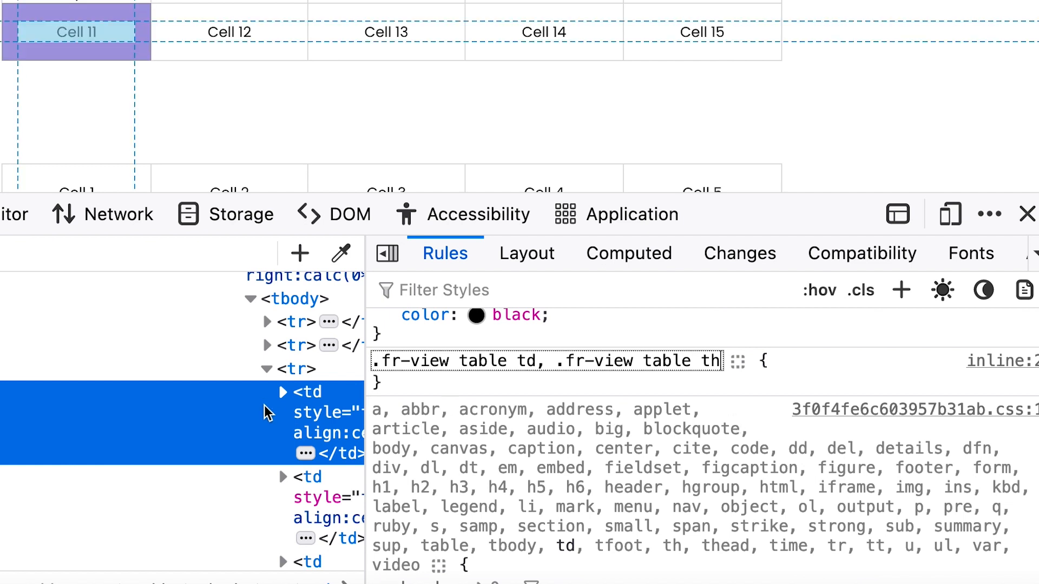
{"action": "double_click", "coordinate": [442, 362]}
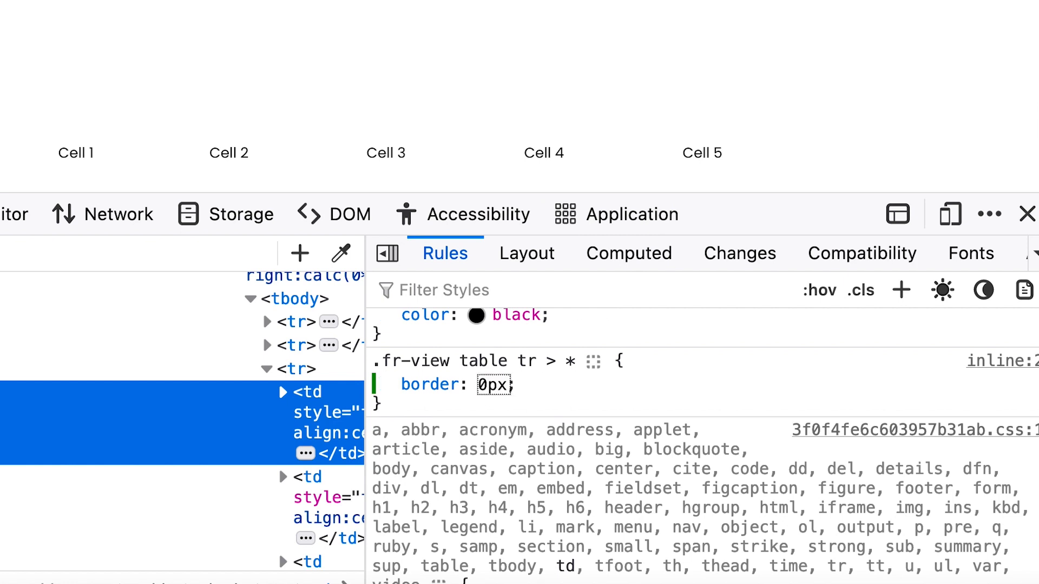
{"action": "type", "text": "transparent"}
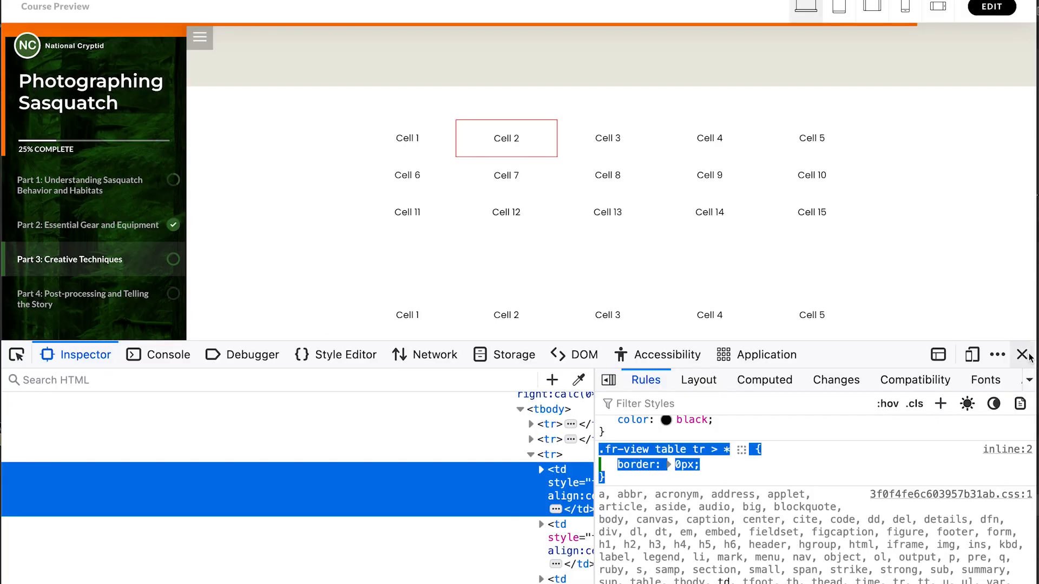
Close the developer tools and scroll to the now borderless tables
{"action": "left_click", "coordinate": [1022, 355]}
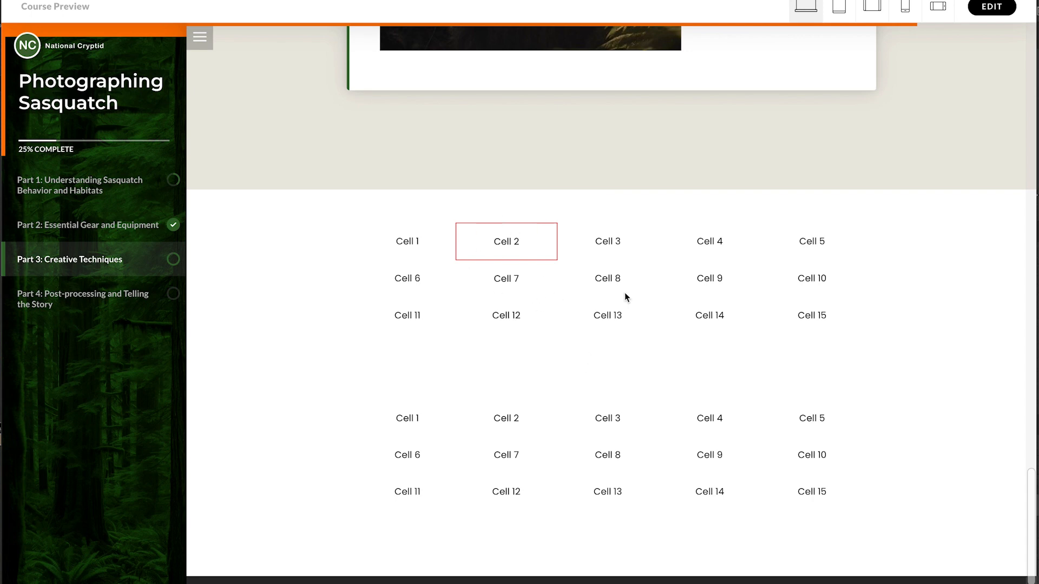
{"action": "scroll", "scroll_direction": "down", "scroll_amount": 3}
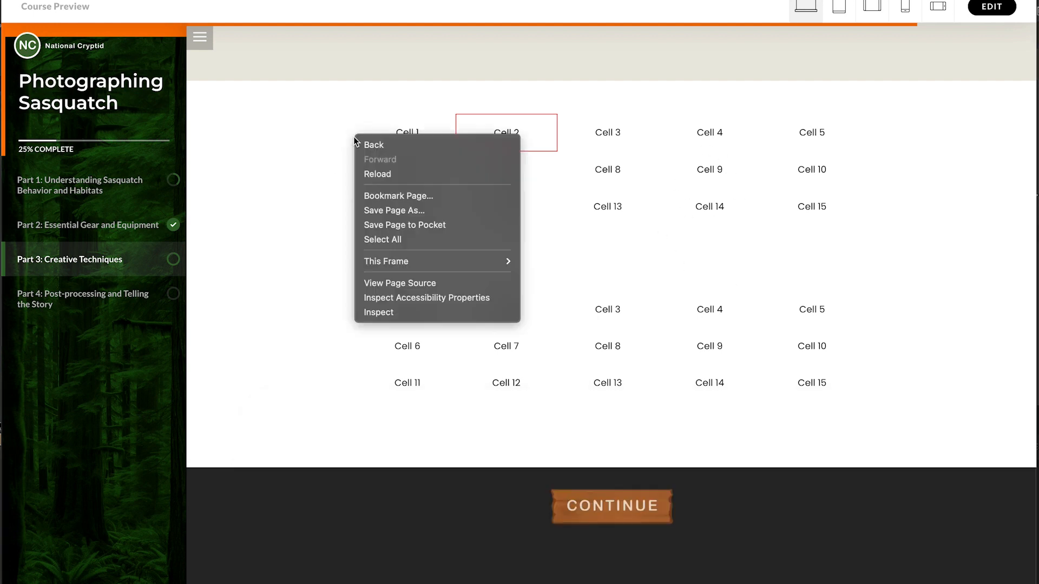
Inspect the first table's block, select its data-block-id and open the add-rule options
{"action": "left_click", "coordinate": [379, 312]}
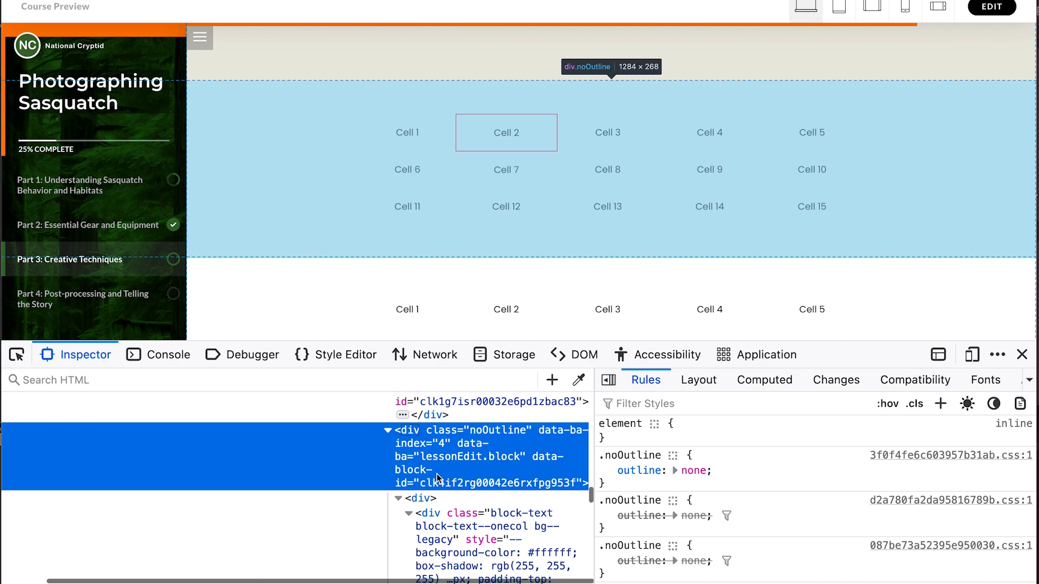
{"action": "mouse_move", "coordinate": [527, 490]}
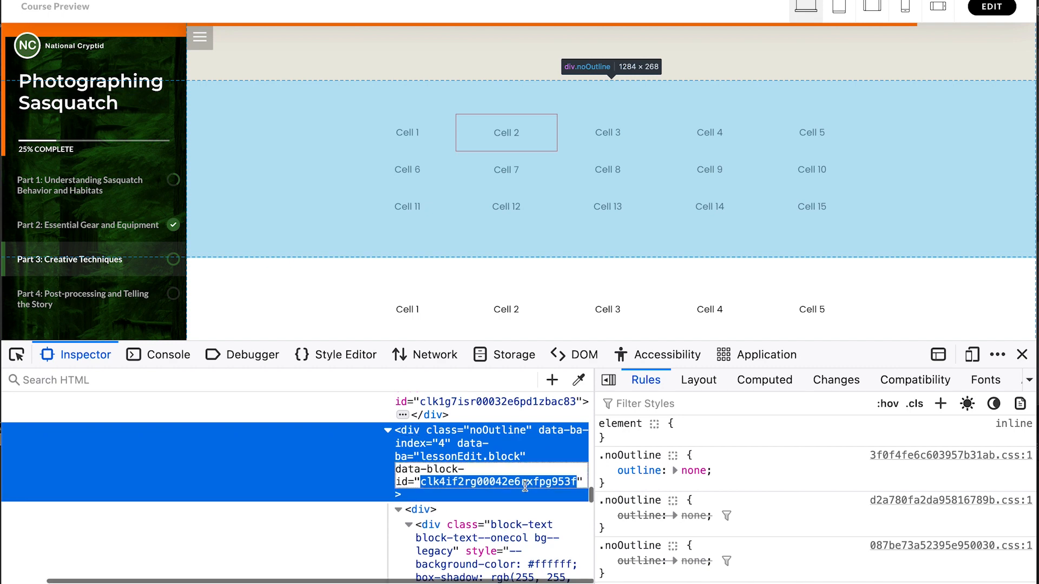
{"action": "left_click", "coordinate": [607, 470]}
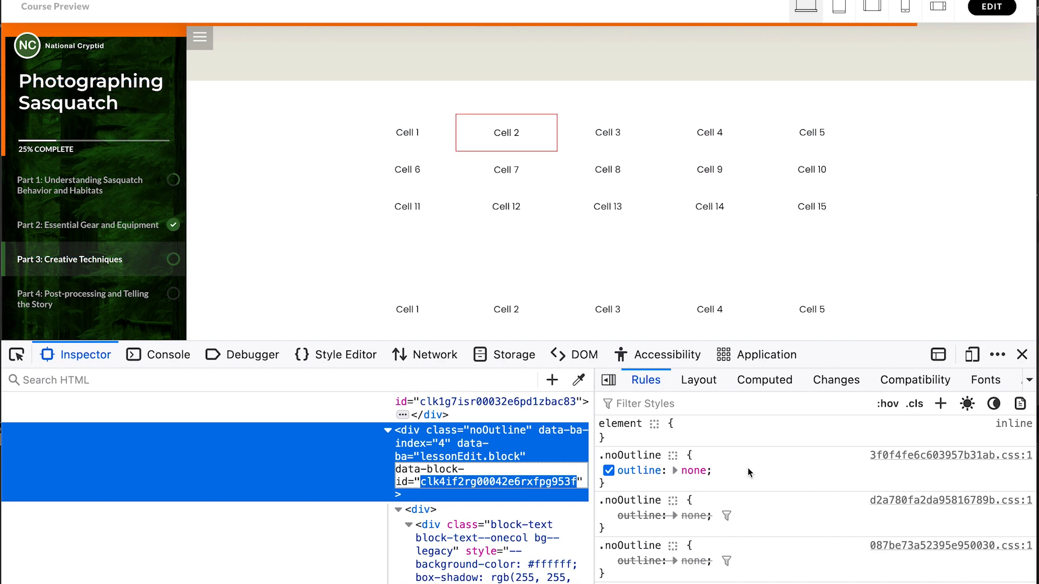
{"action": "right_click", "coordinate": [749, 472]}
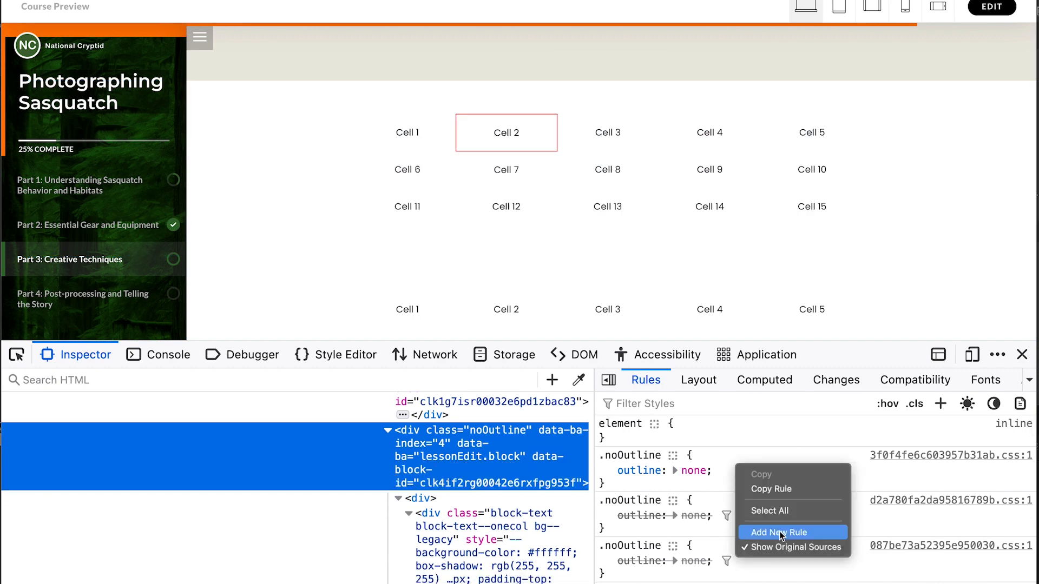
{"action": "mouse_move", "coordinate": [777, 531]}
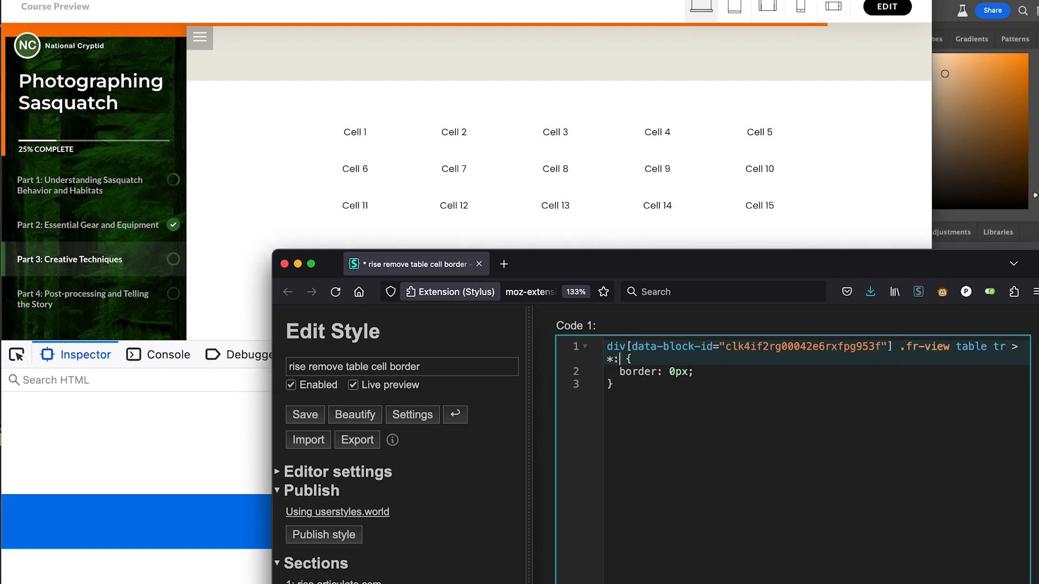
Extend the selector with :not(.fr-highlighted) and save the Stylus style
{"action": "type", "text": "not("}
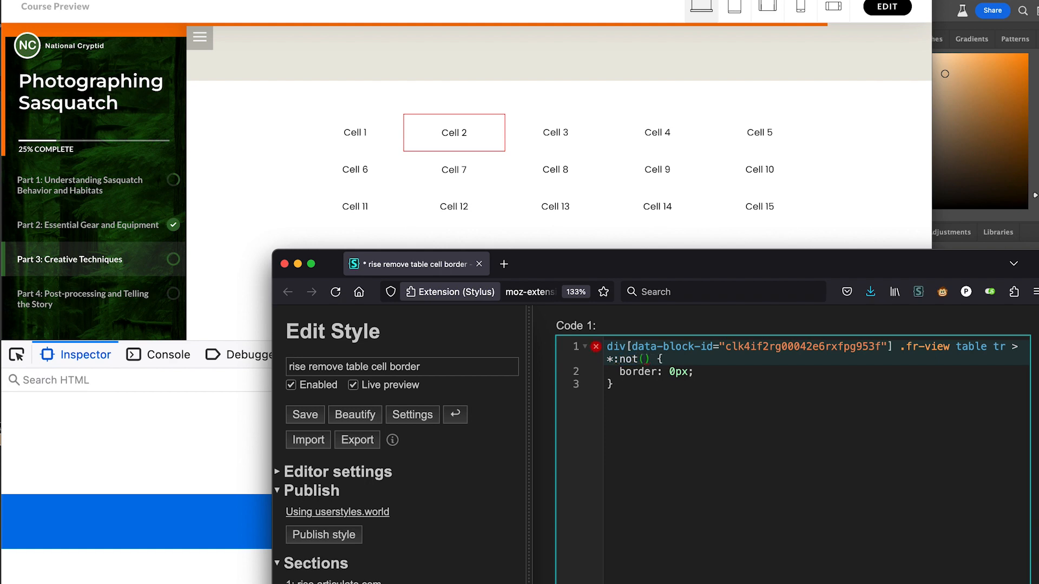
{"action": "type", "text": ".fr-highlighted"}
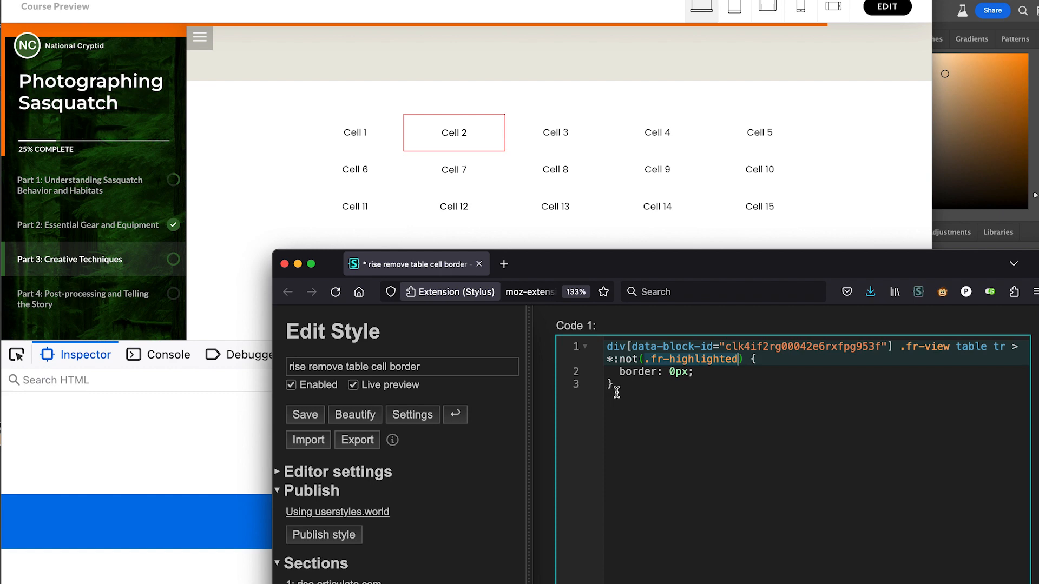
{"action": "left_click", "coordinate": [305, 415]}
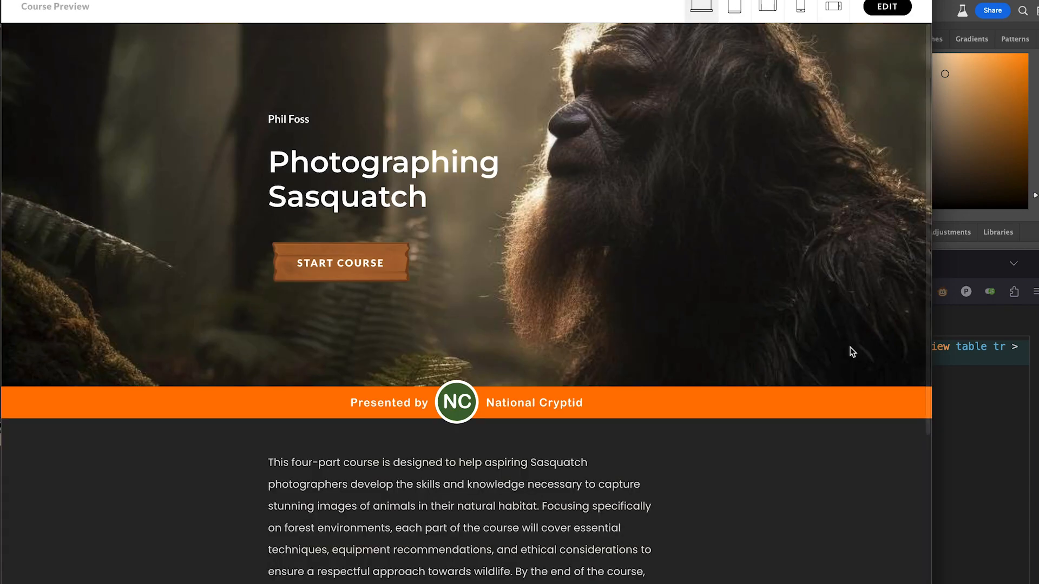
Start the course, advance to Part 3: Creative Techniques and scroll to the tables
{"action": "scroll", "scroll_direction": "down", "scroll_amount": 3}
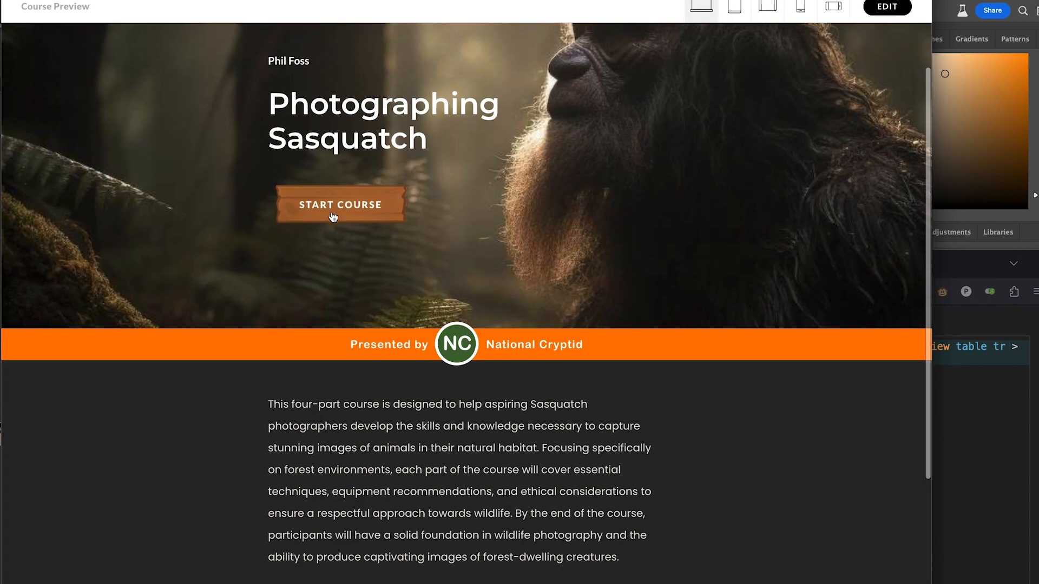
{"action": "left_click", "coordinate": [339, 204]}
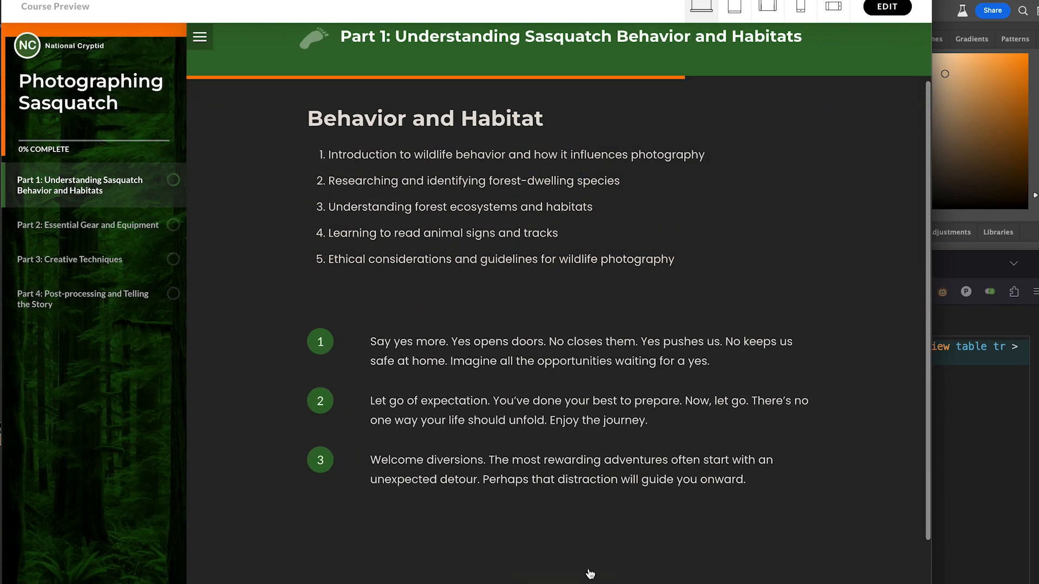
{"action": "left_click", "coordinate": [86, 225]}
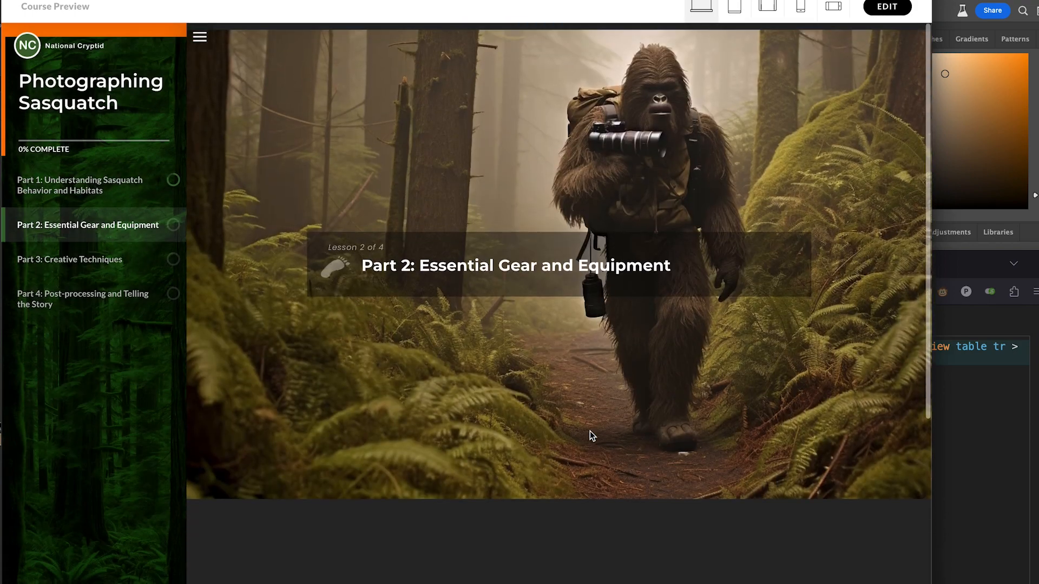
{"action": "left_click", "coordinate": [69, 259]}
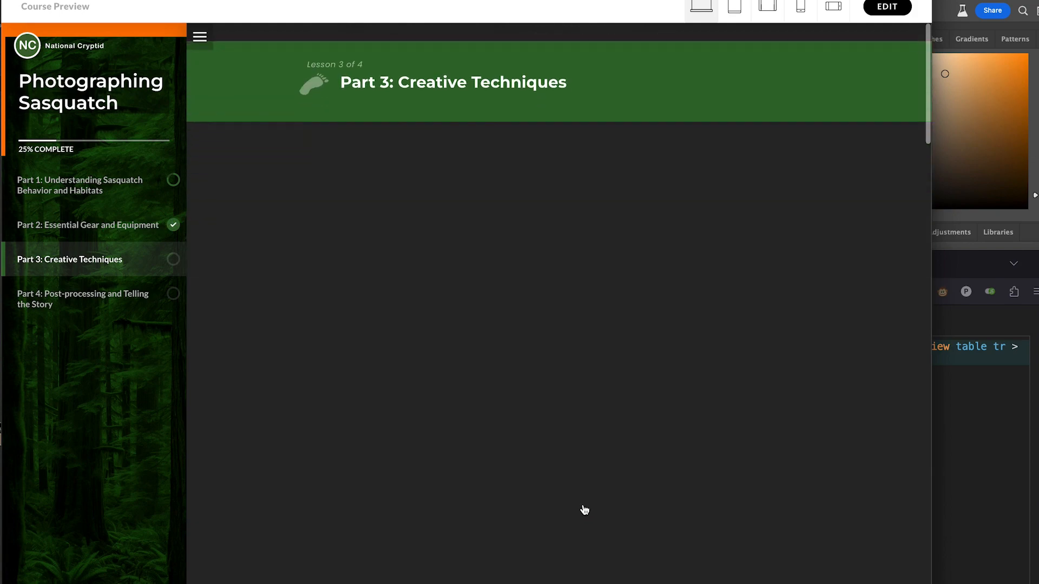
{"action": "scroll", "scroll_direction": "down", "scroll_amount": 3}
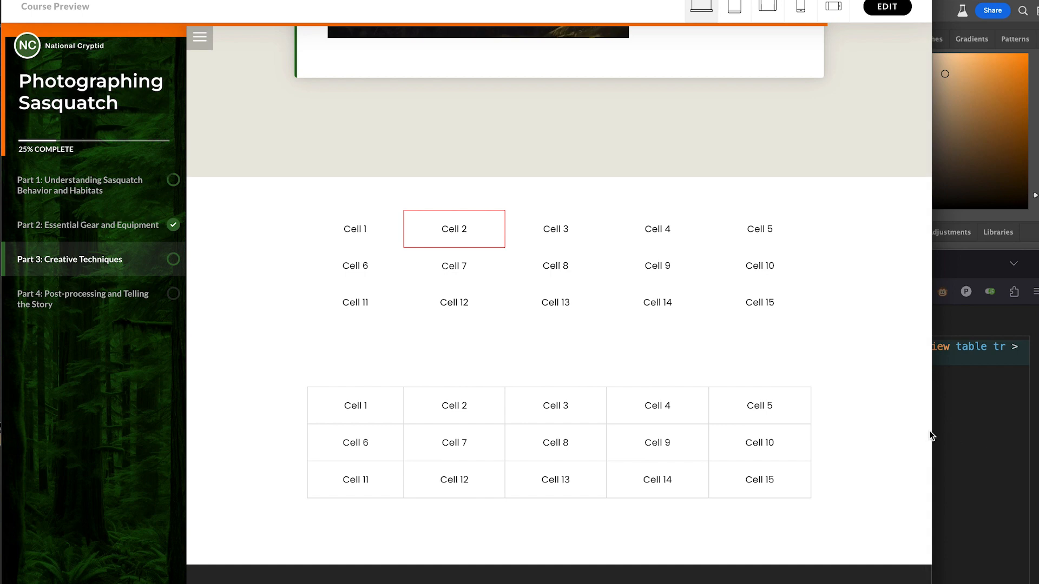
{"action": "mouse_move", "coordinate": [817, 394]}
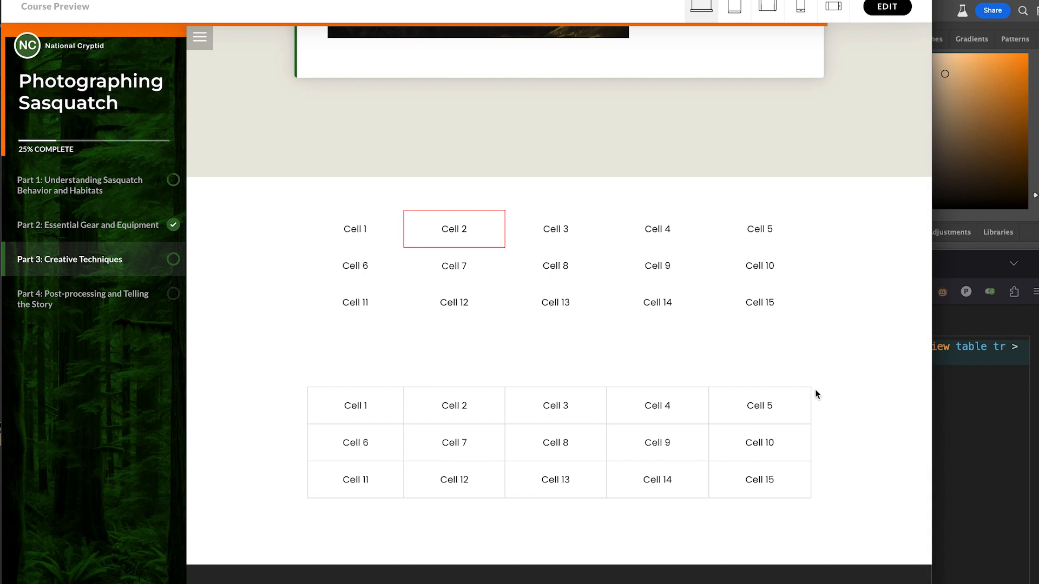
{"action": "mouse_move", "coordinate": [933, 381]}
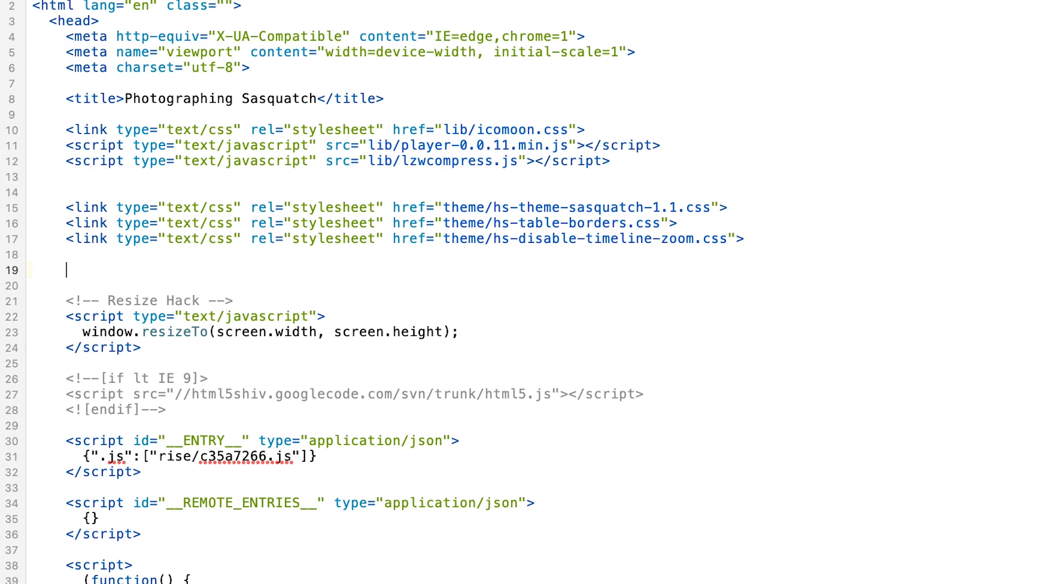
Scroll index.html to the <link> lines for the theme CSS files, including hs-table-borders.css
{"action": "scroll", "scroll_direction": "down", "scroll_amount": 3}
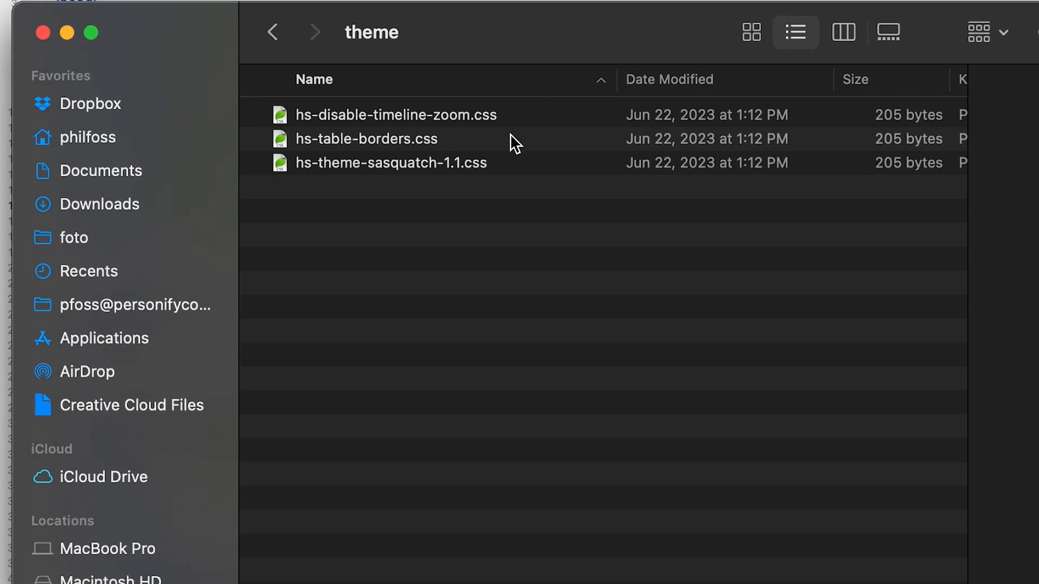
Go up to the content 3 folder and open the theme folder beside index.html
{"action": "left_click", "coordinate": [273, 31]}
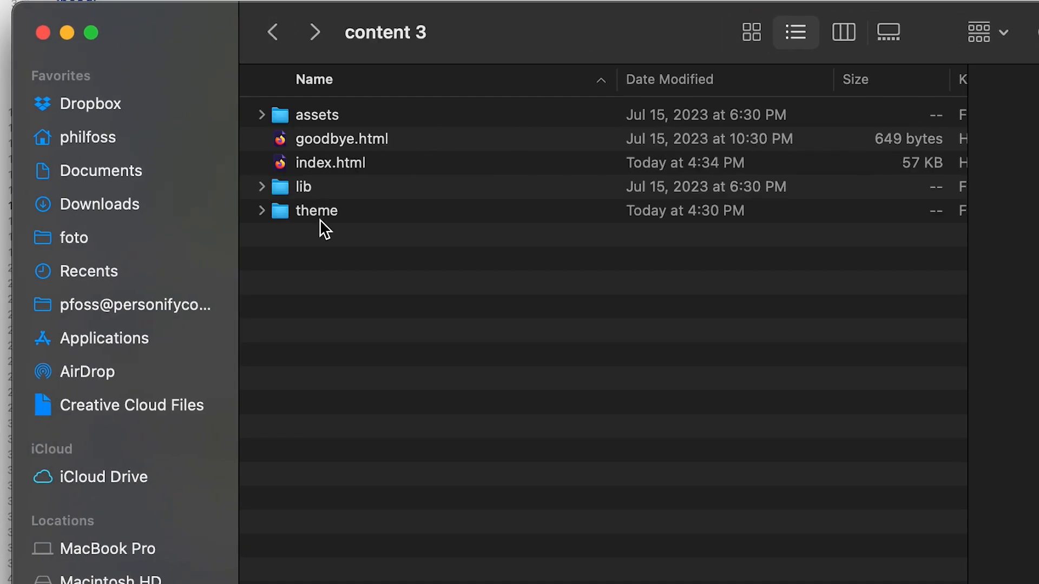
{"action": "left_click", "coordinate": [316, 210]}
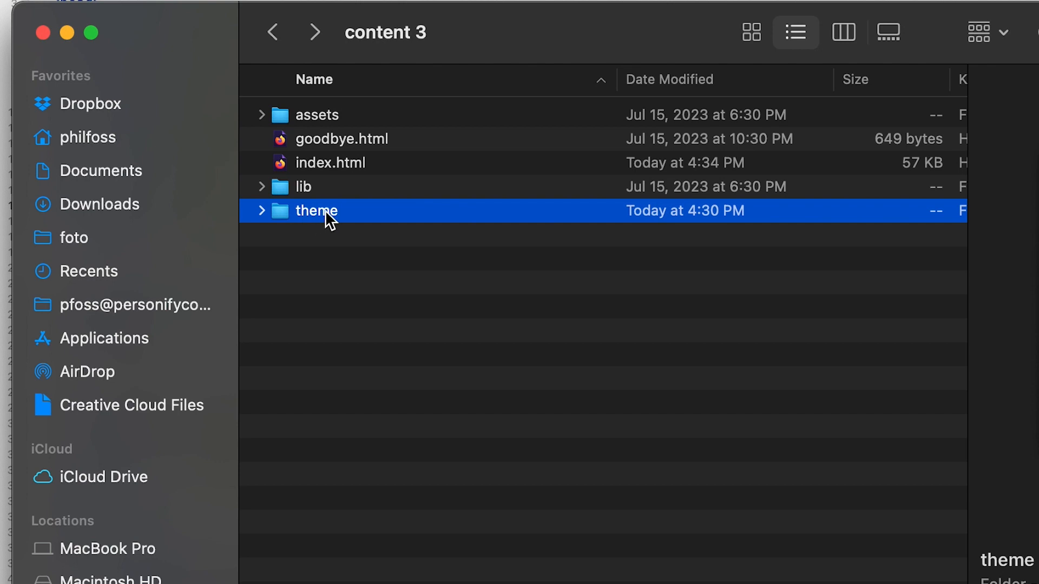
{"action": "double_click", "coordinate": [315, 211]}
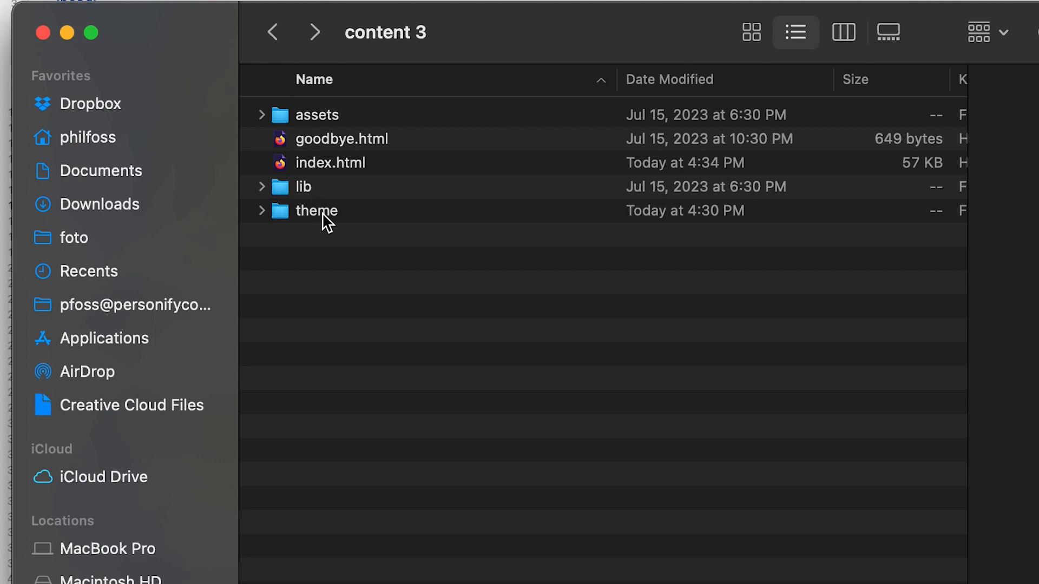
{"action": "left_click", "coordinate": [316, 211]}
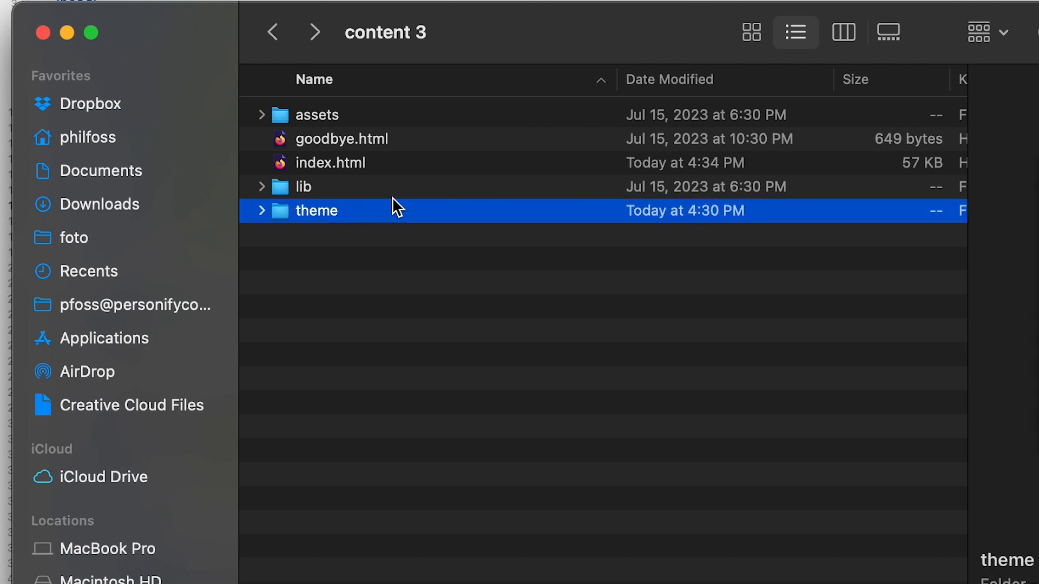